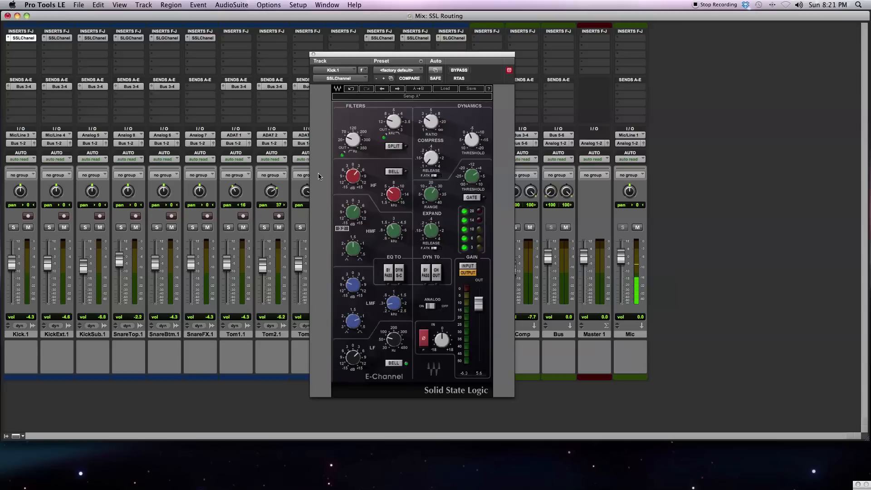
mouse_move(351, 116)
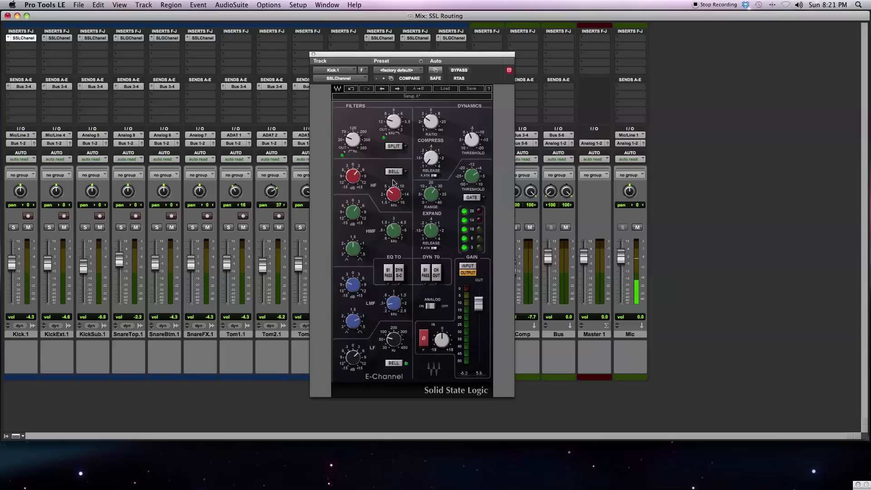
mouse_move(460, 205)
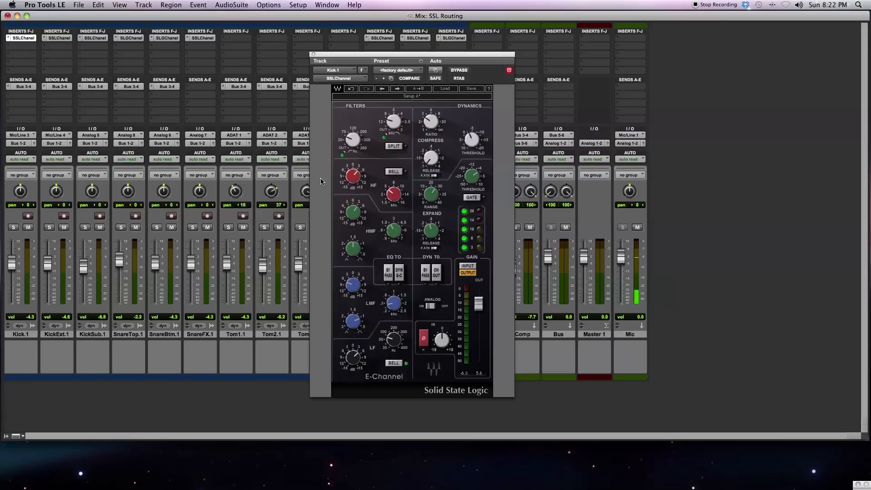
- Close the Kick.1 E-Channel plugin window to reveal the full drum mixer
left_click(508, 70)
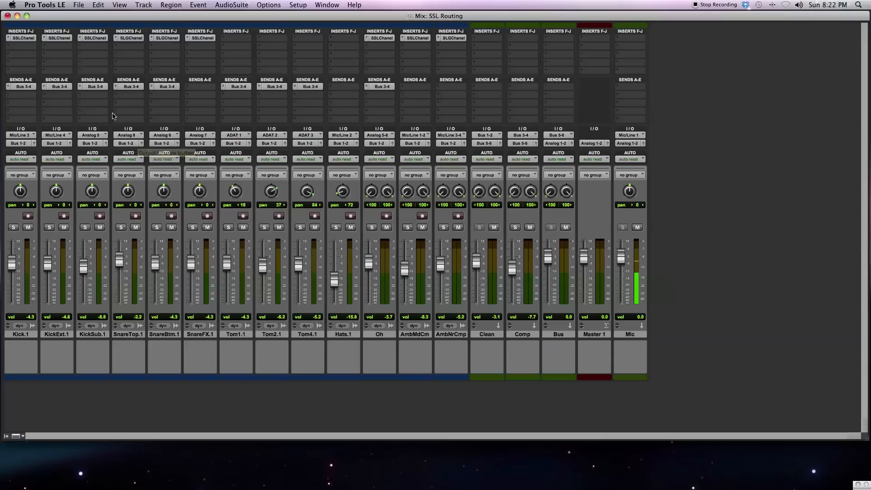
mouse_move(40, 171)
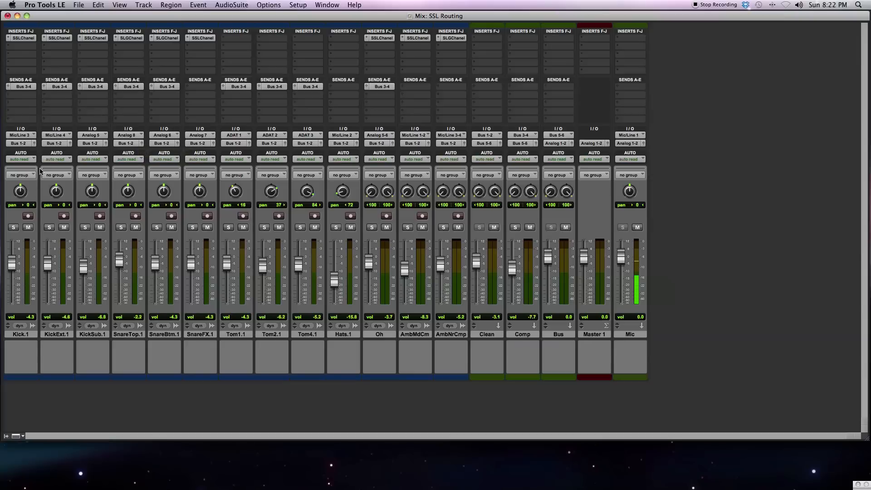
- Reopen Kick.1's E-Channel and adjust its low-mid and low-frequency EQ knobs
left_click(23, 37)
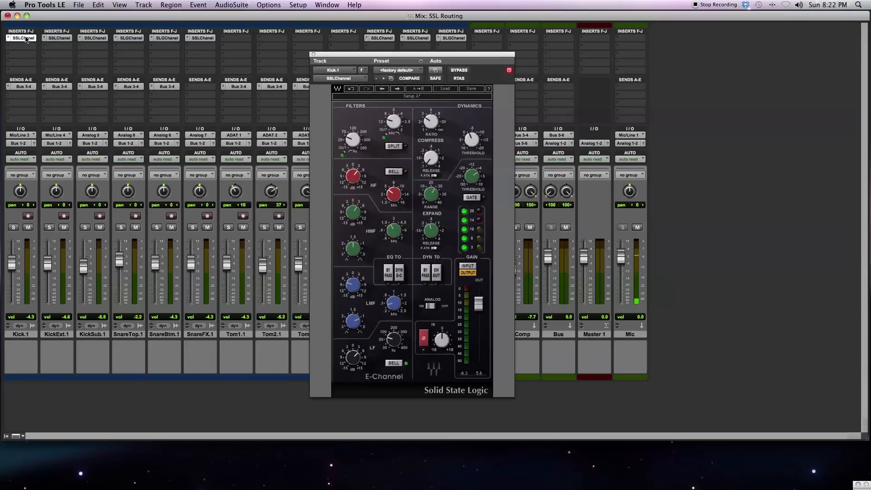
mouse_move(302, 135)
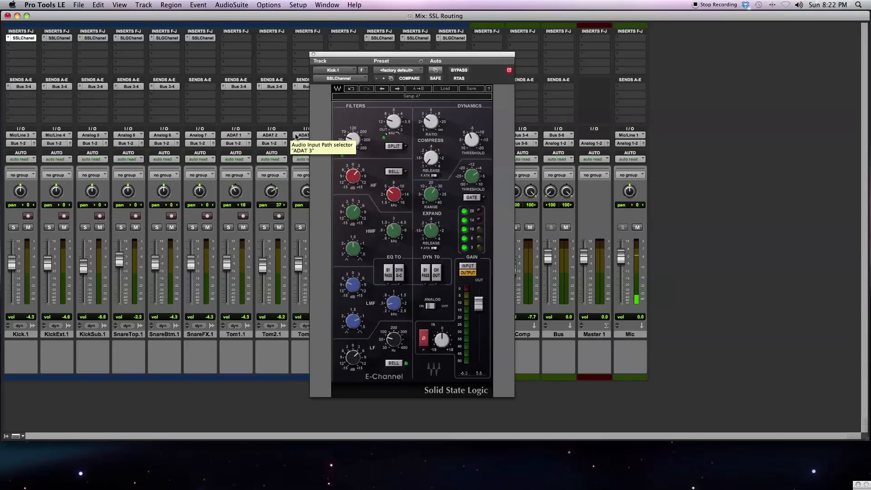
mouse_move(327, 132)
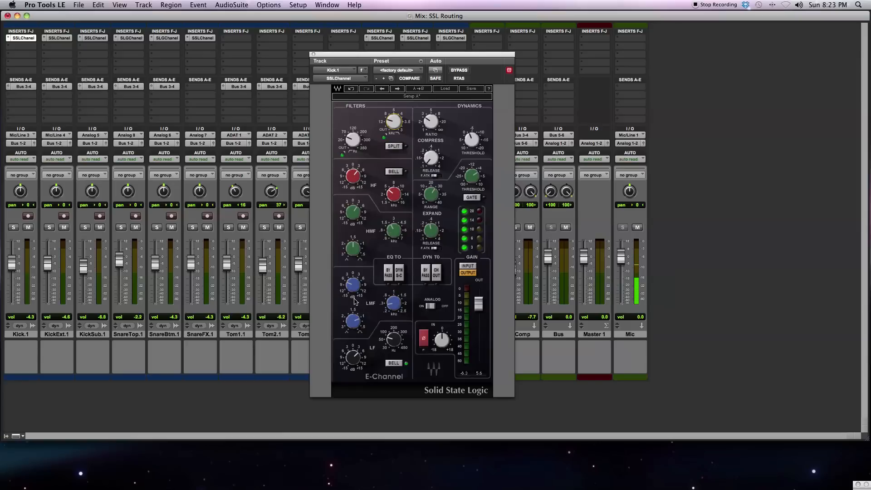
left_click_drag(393, 303, 393, 304)
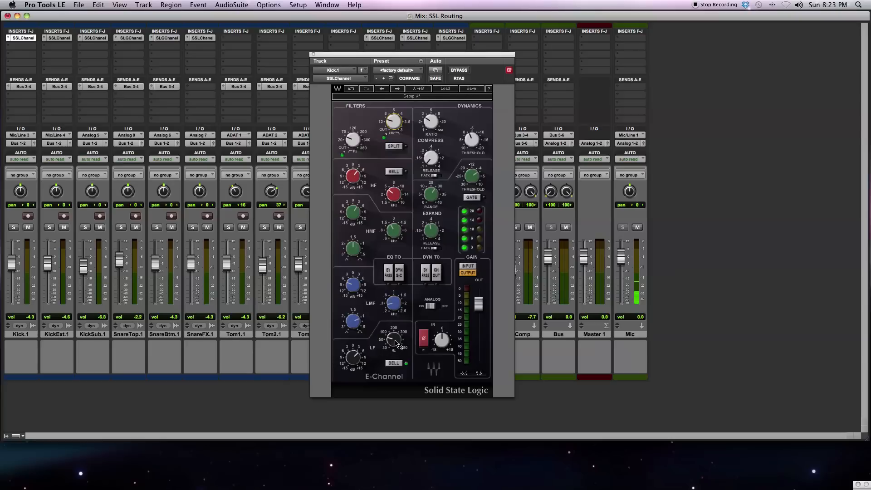
left_click_drag(394, 339, 394, 340)
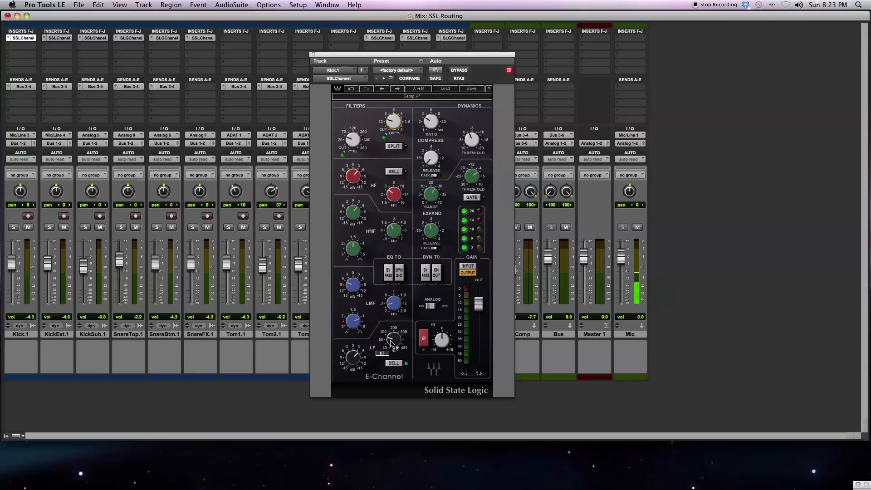
- Solo Kick.1 and compare the E-Channel bypassed versus active
left_click(13, 227)
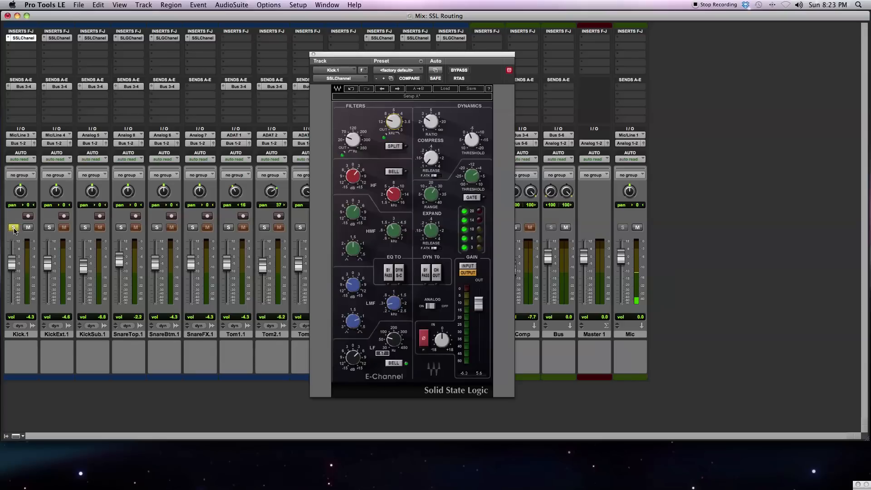
left_click(13, 228)
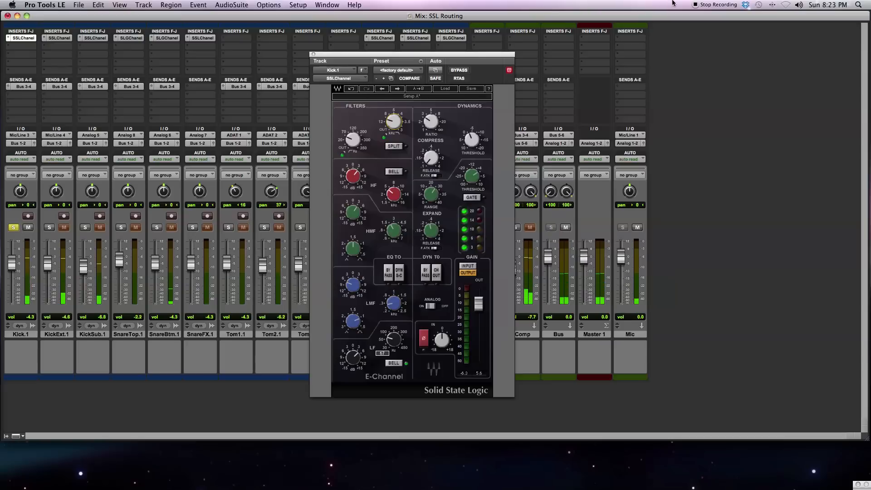
left_click(459, 70)
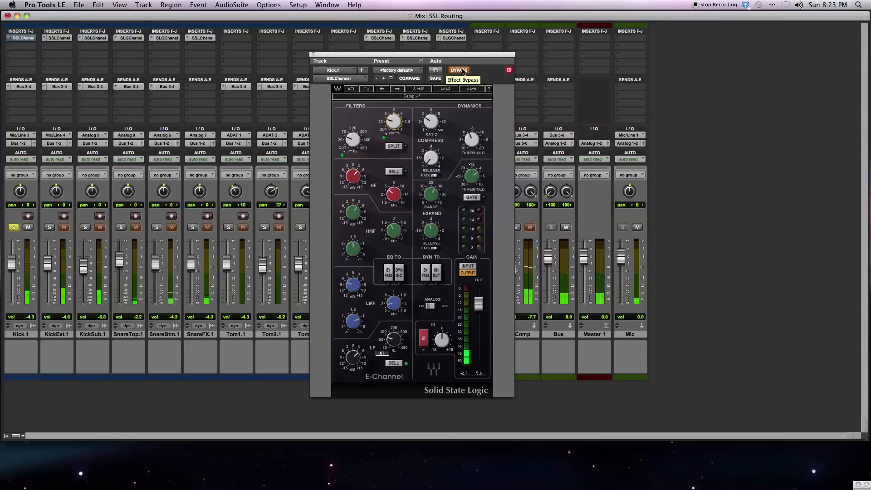
left_click(459, 70)
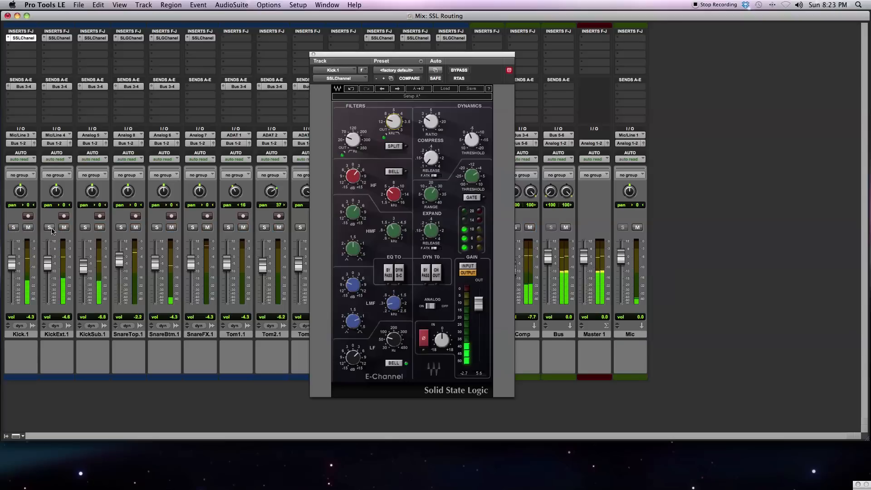
- Solo KickExt.1, switch its E-Channel back on and raise the high-pass filter cutoff
left_click(49, 227)
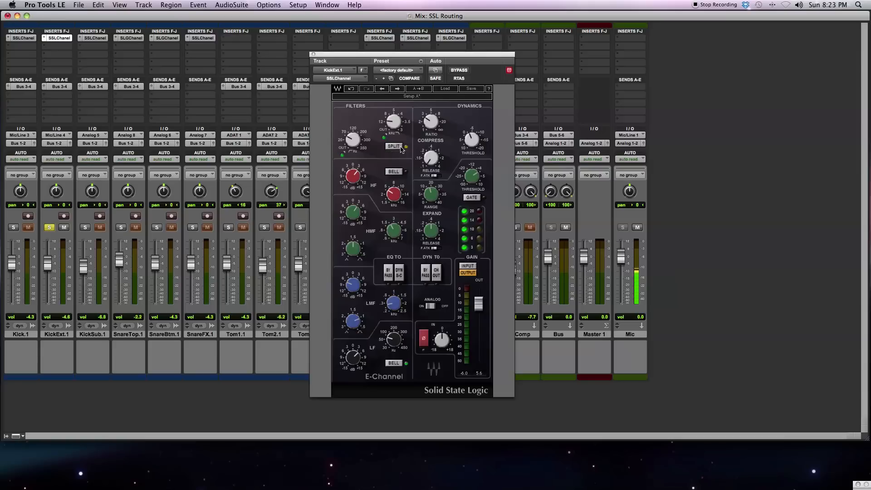
mouse_move(377, 142)
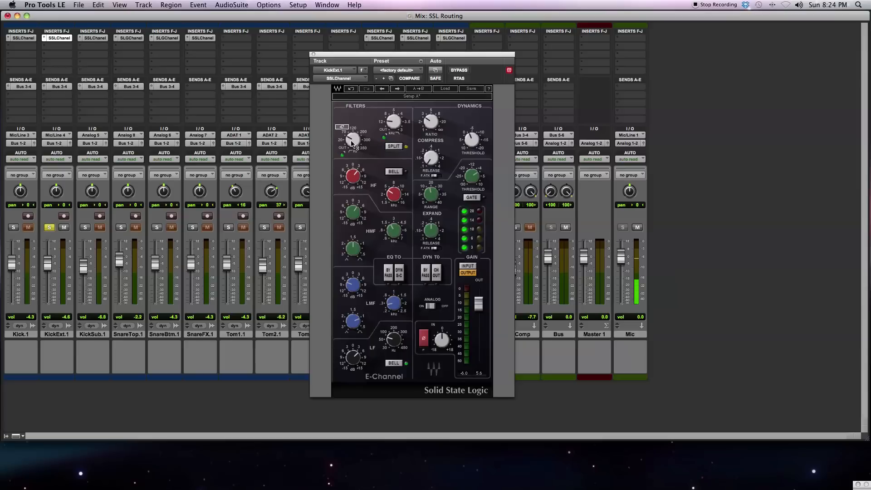
mouse_move(476, 154)
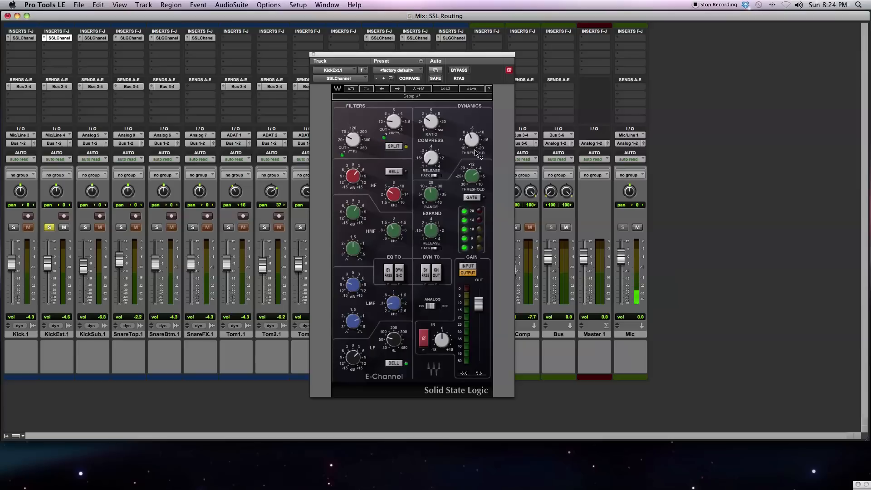
mouse_move(376, 149)
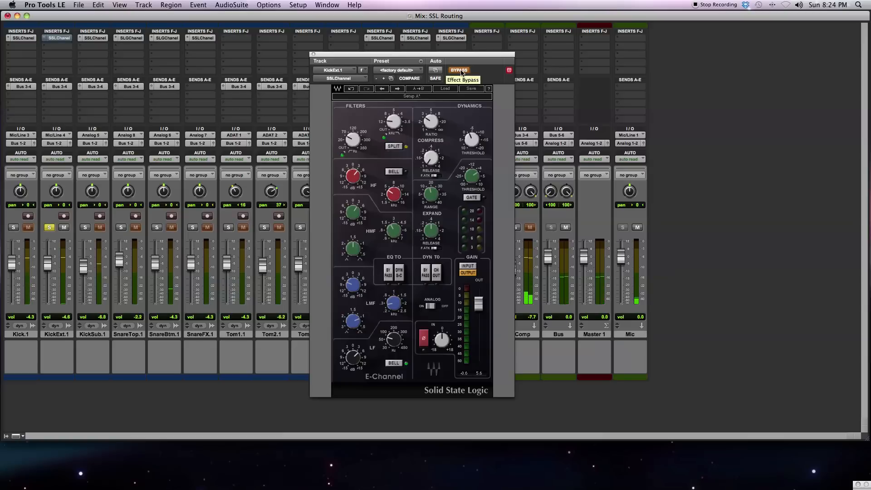
left_click(459, 70)
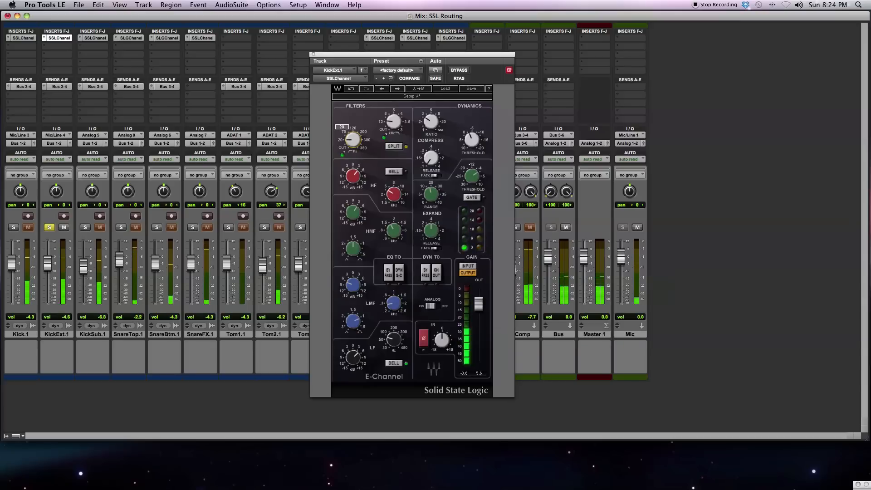
left_click_drag(350, 139, 353, 131)
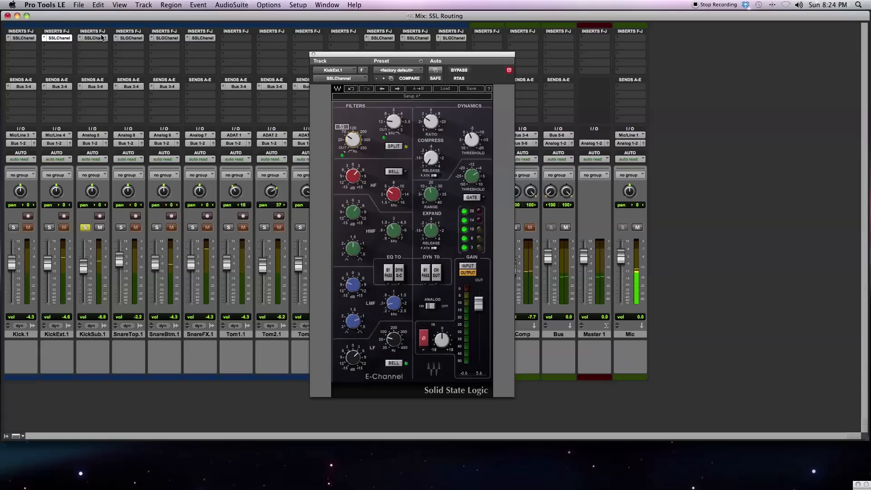
- Open the SSLChannel E-Channel plugin on the KickSub.1 track
left_click(92, 37)
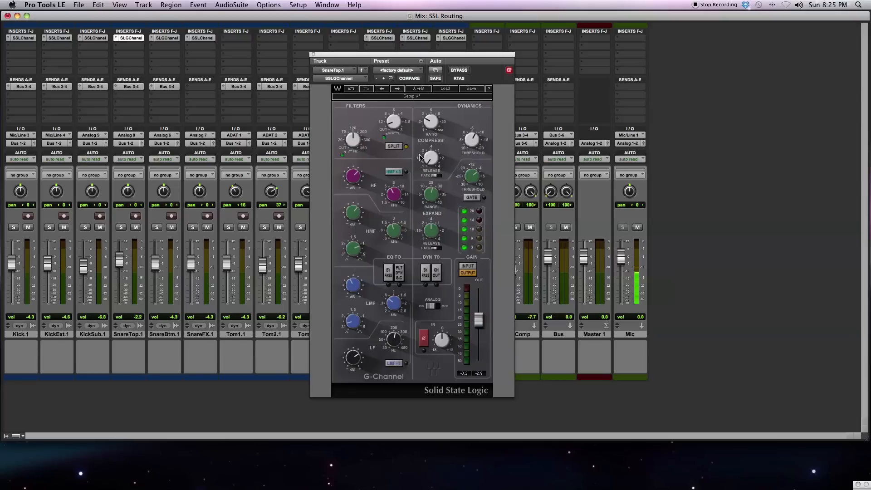
mouse_move(404, 158)
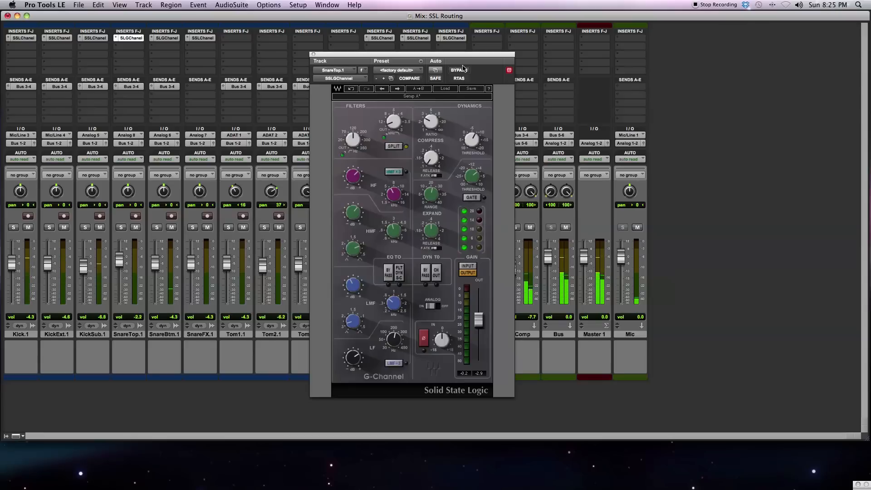
- Solo SnareTop.1 and compare its G-Channel bypassed versus active
left_click(459, 70)
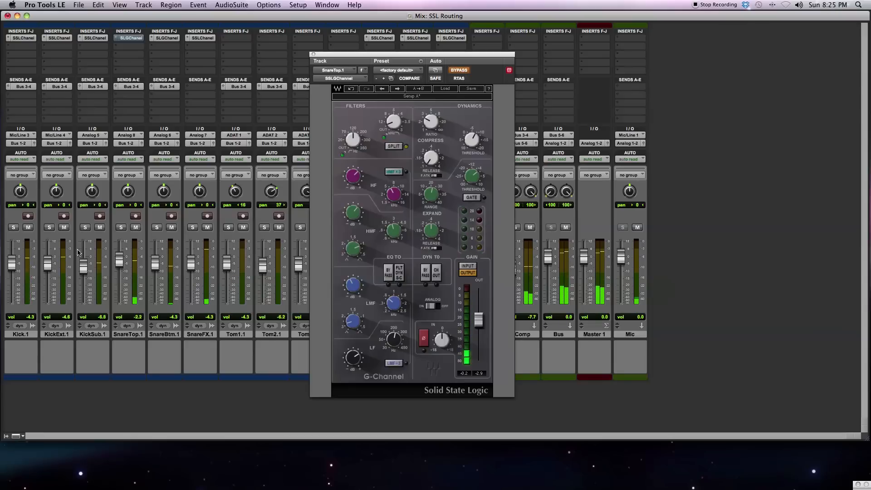
left_click(121, 227)
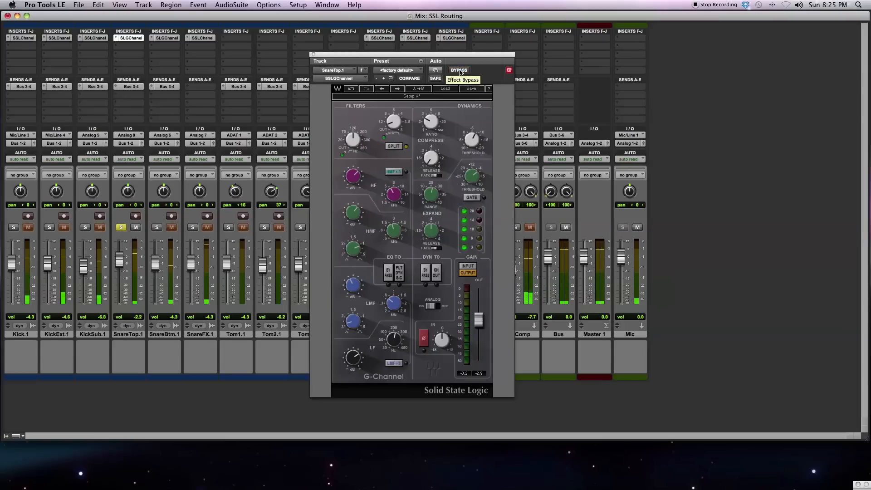
left_click(459, 70)
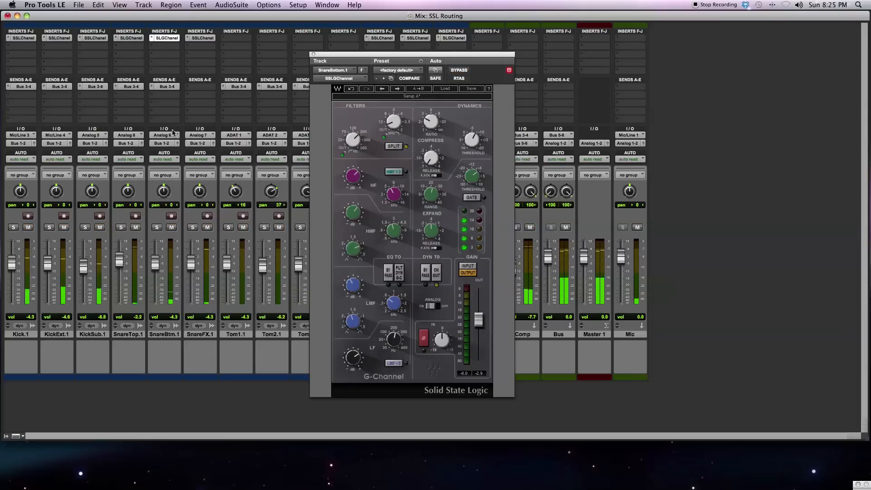
- Solo SnareBtm.1 and retune its G-Channel high, low-mid and high-mid EQ bands
left_click(156, 227)
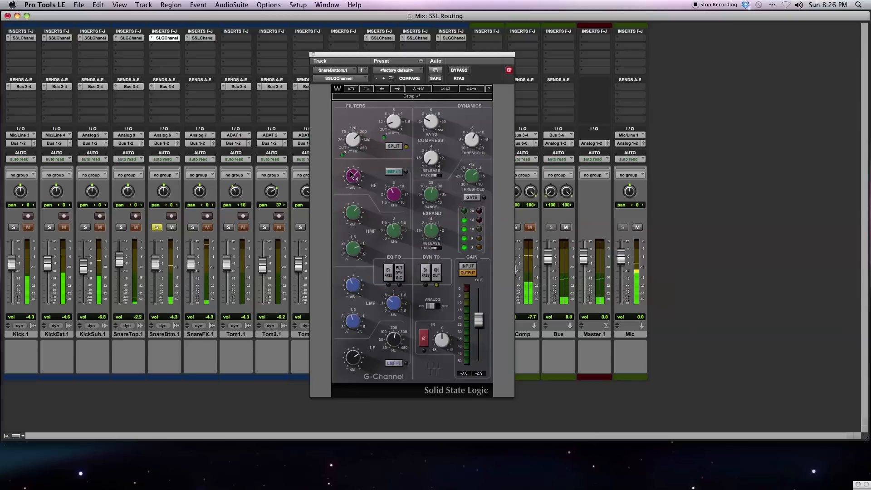
left_click_drag(353, 177, 356, 201)
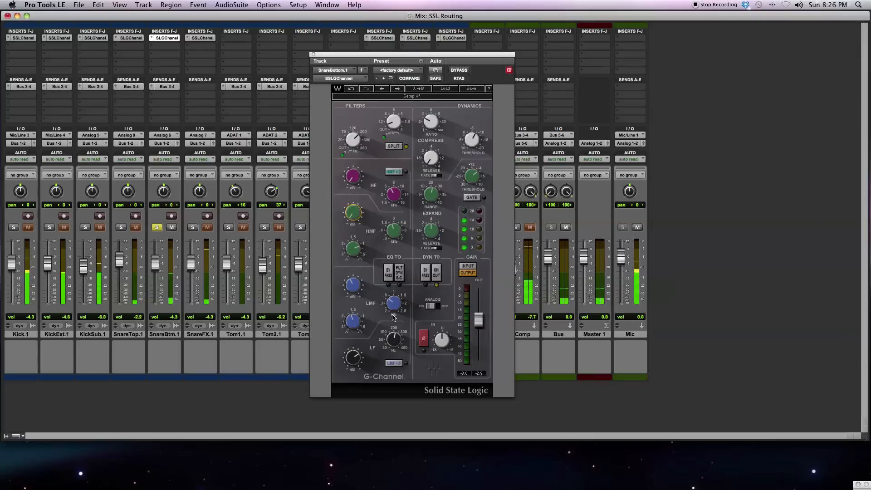
left_click_drag(353, 356, 353, 367)
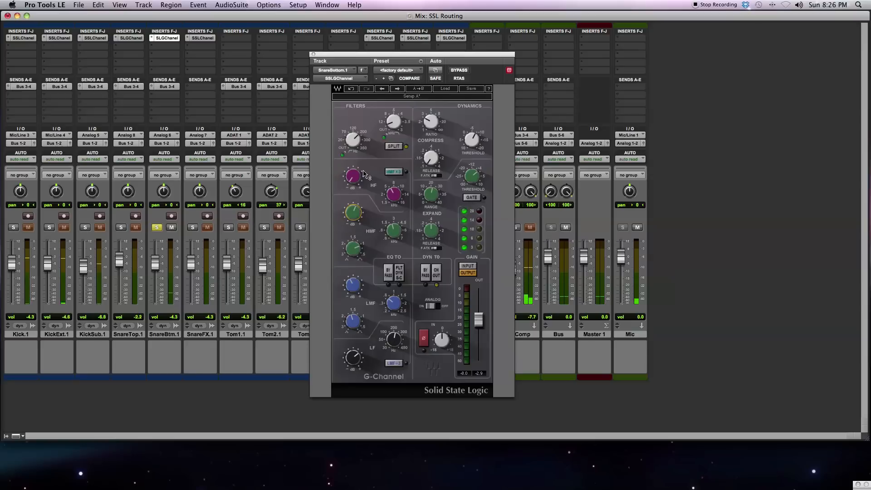
left_click_drag(349, 175, 354, 177)
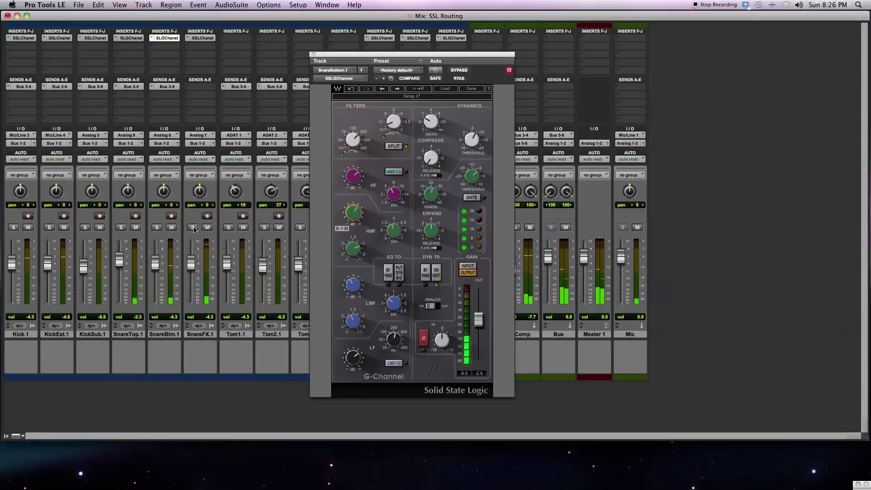
- Open the SSLChannel E-Channel plugin on SnareFX.1
left_click(201, 38)
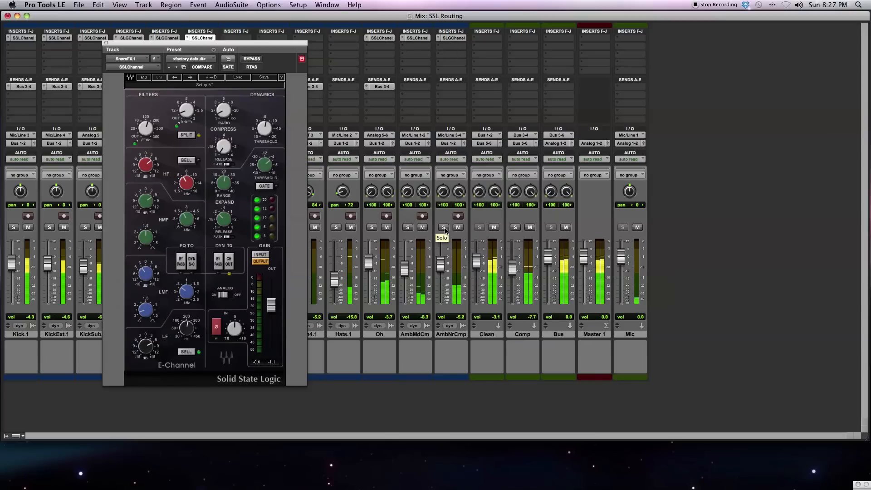
- Solo the AmbNrCmp room track and open its G-Channel plugin
left_click(444, 227)
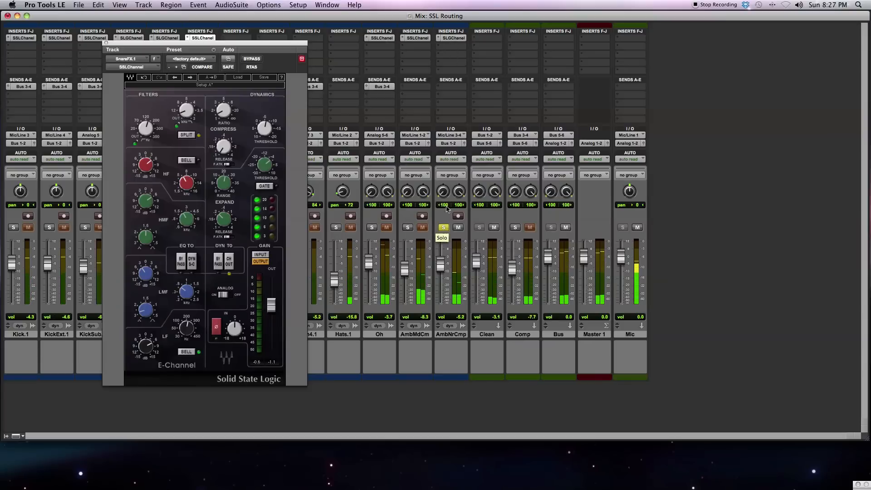
left_click(451, 38)
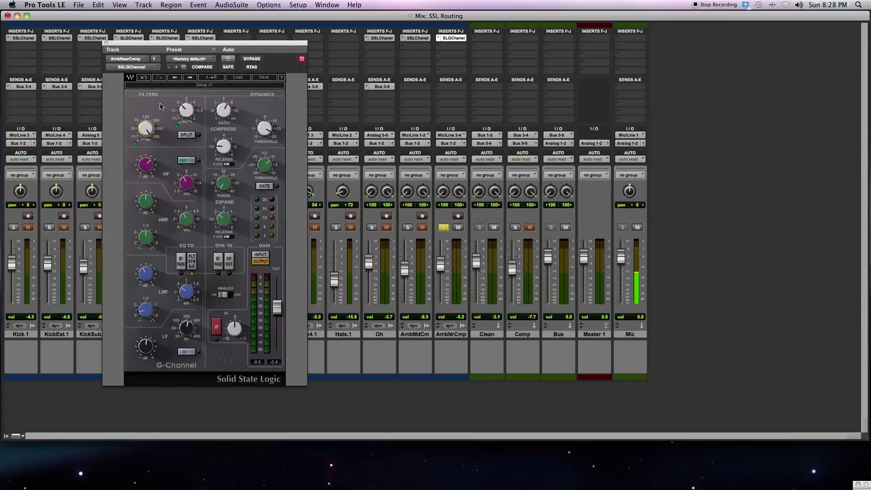
mouse_move(257, 112)
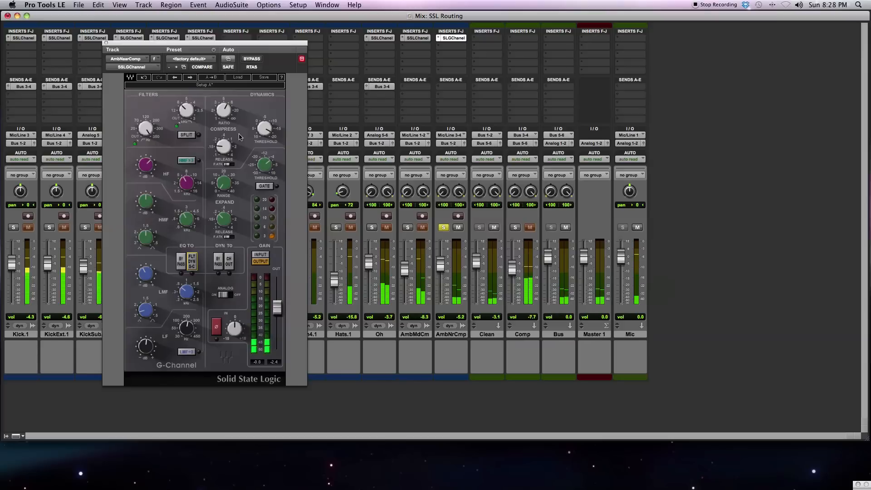
mouse_move(266, 224)
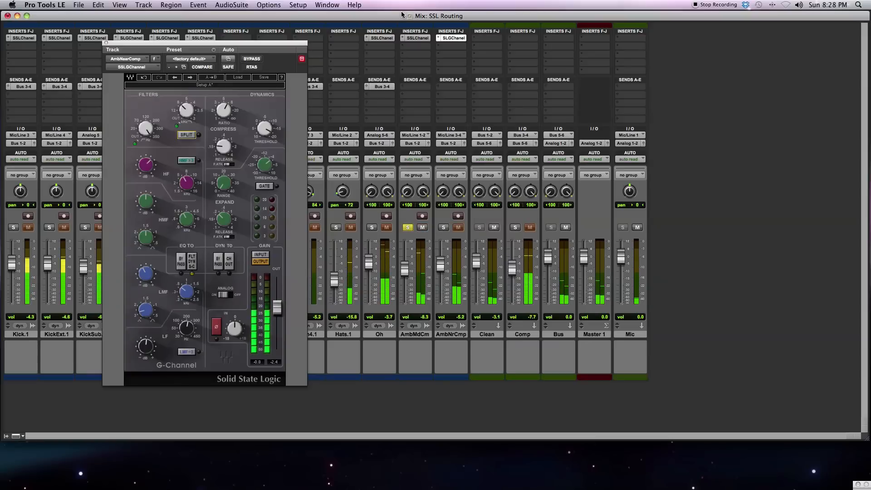
- Open the SSLChannel E-Channel insert on the Oh overheads track
left_click(415, 38)
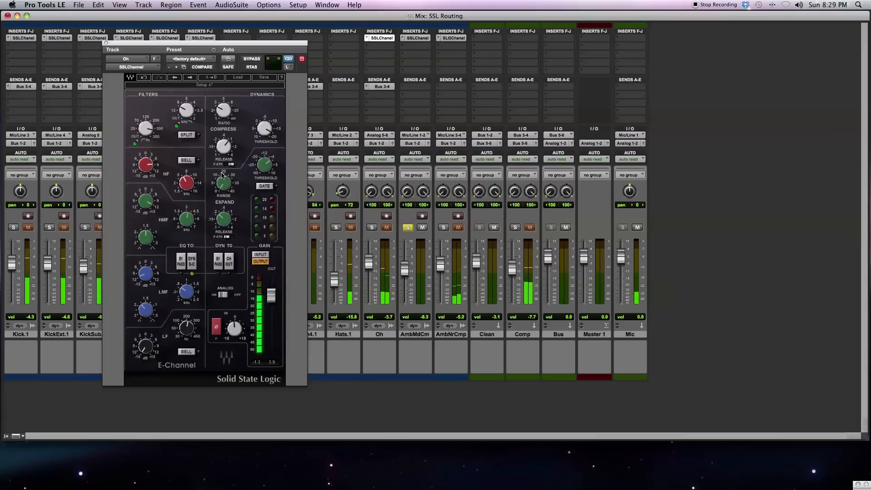
left_click(387, 228)
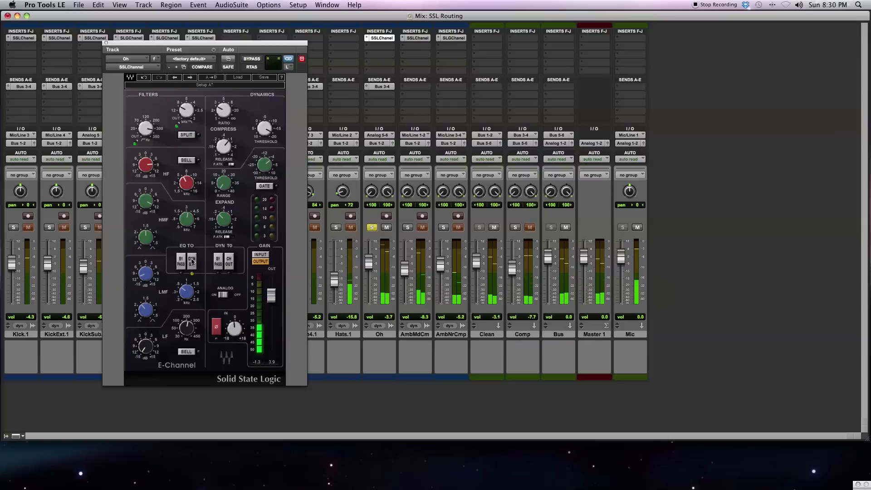
- Enable EQ TO DYN S-C on Oh, boost the high-mid band, and toggle EQ bypass
left_click(191, 260)
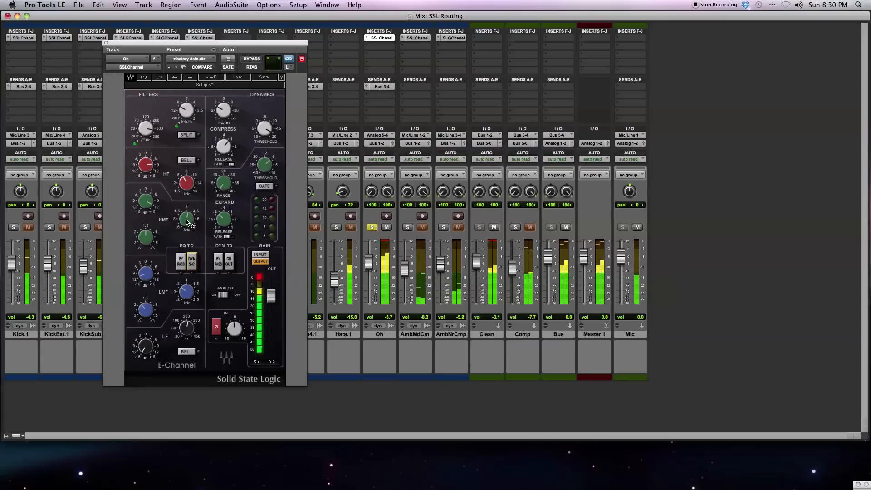
left_click_drag(187, 219, 186, 216)
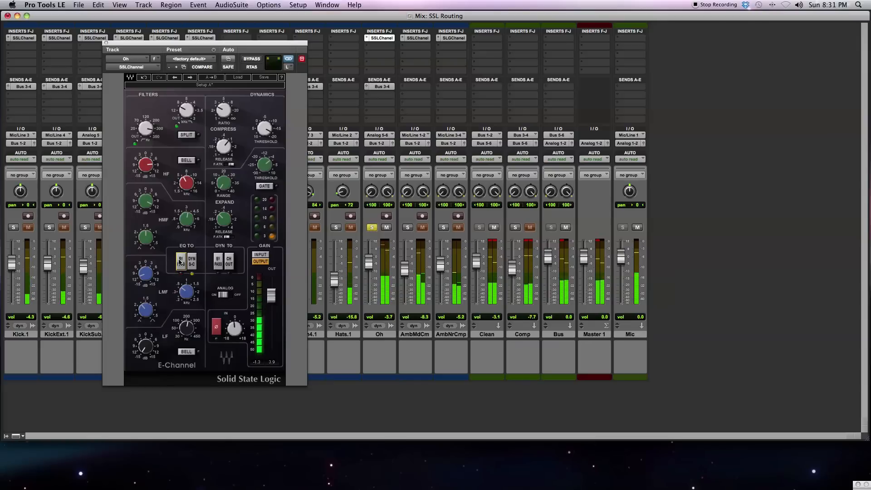
left_click(218, 261)
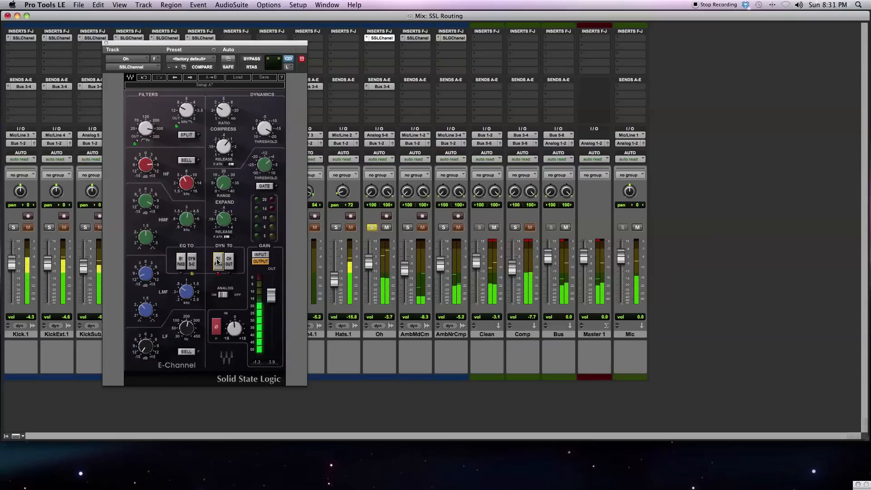